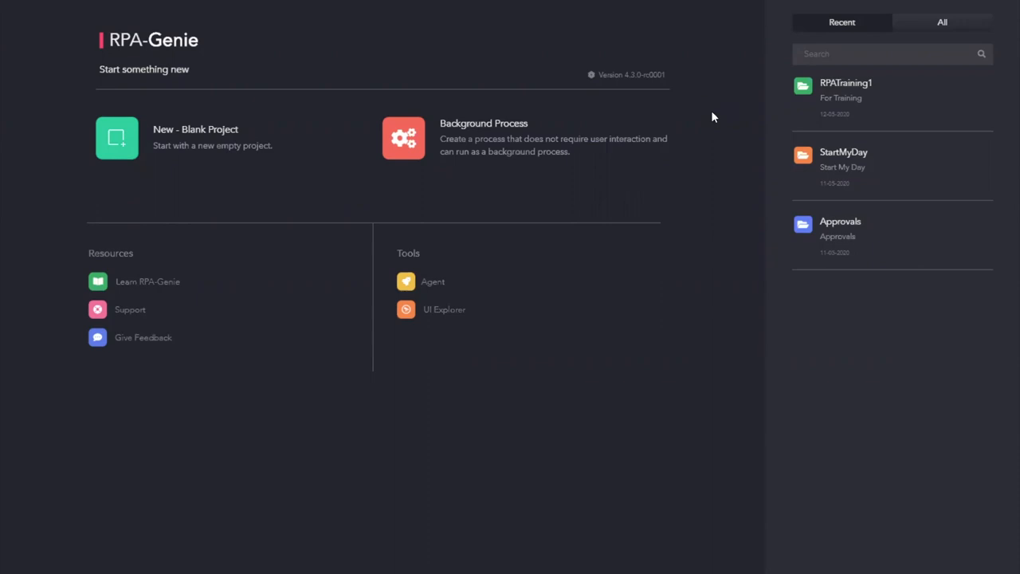
mouse_move(502, 397)
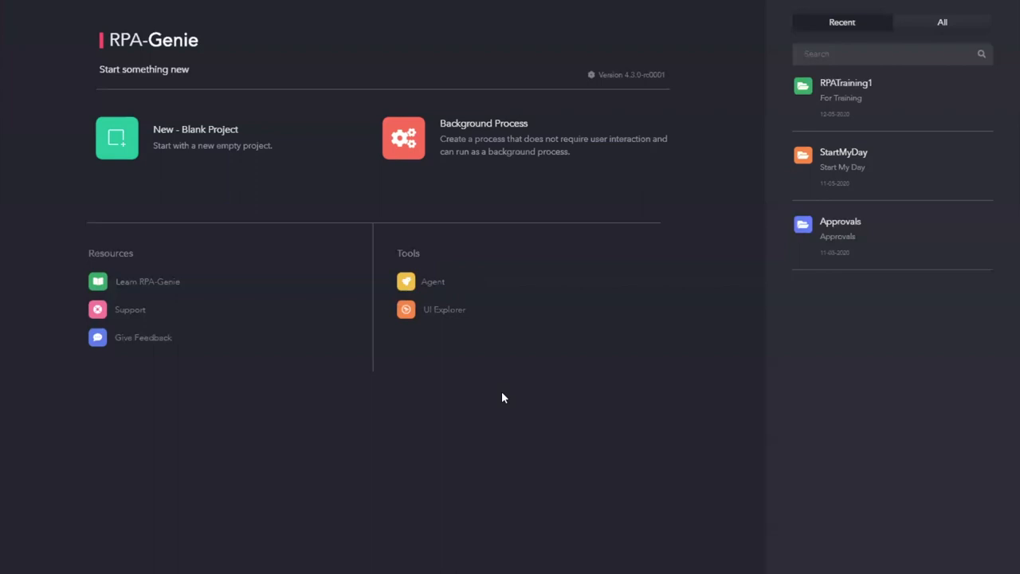
mouse_move(431, 149)
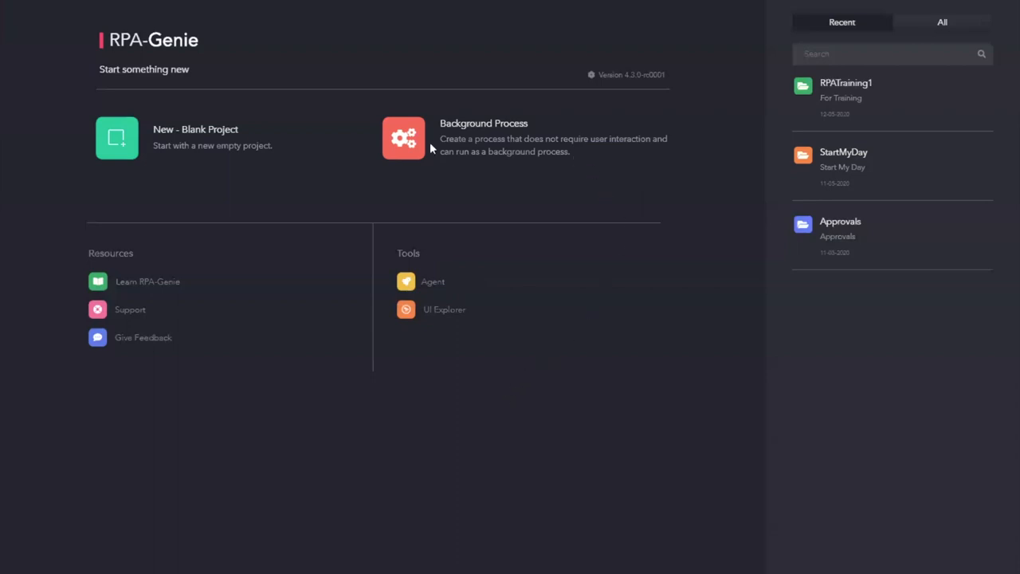
mouse_move(411, 262)
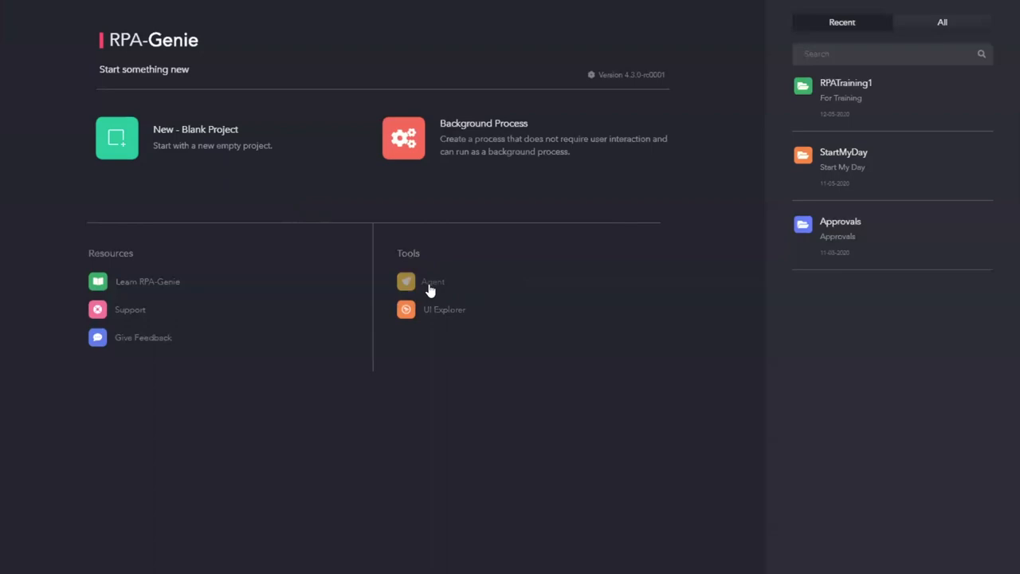
Launch the Agent from the Tools menu, dismiss the 'Agent is started' notice and close its project list
click(407, 280)
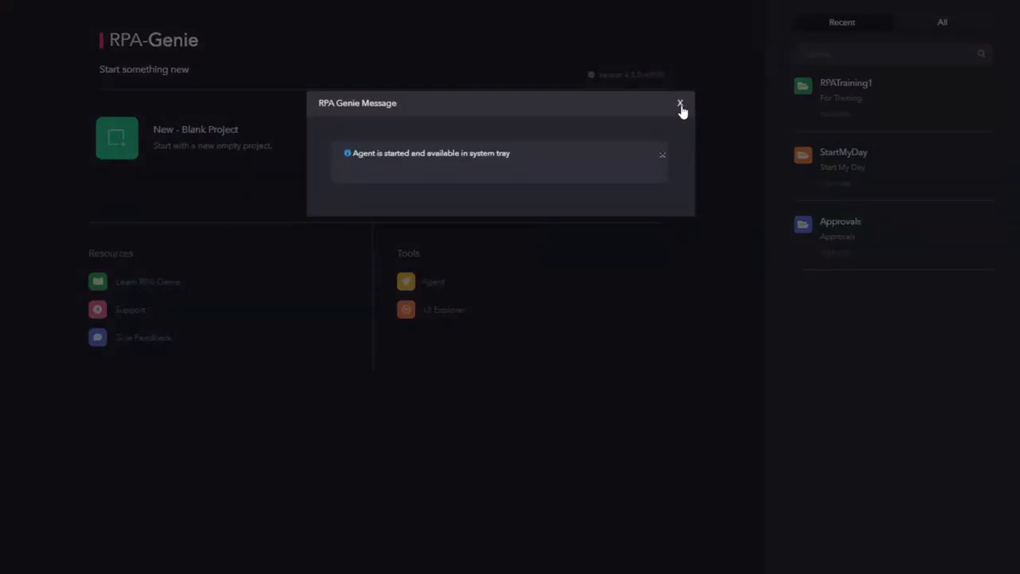
click(679, 104)
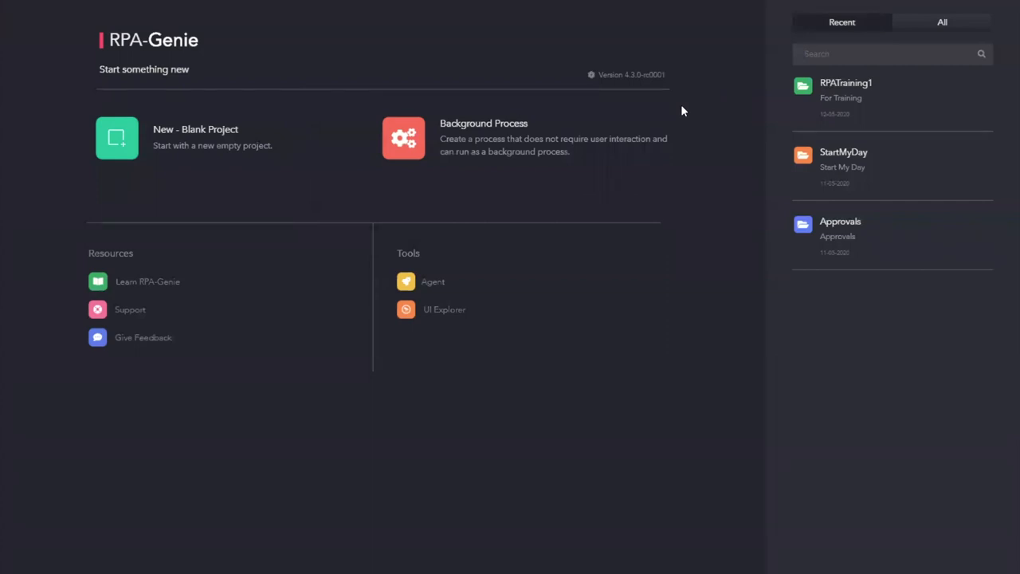
mouse_move(737, 466)
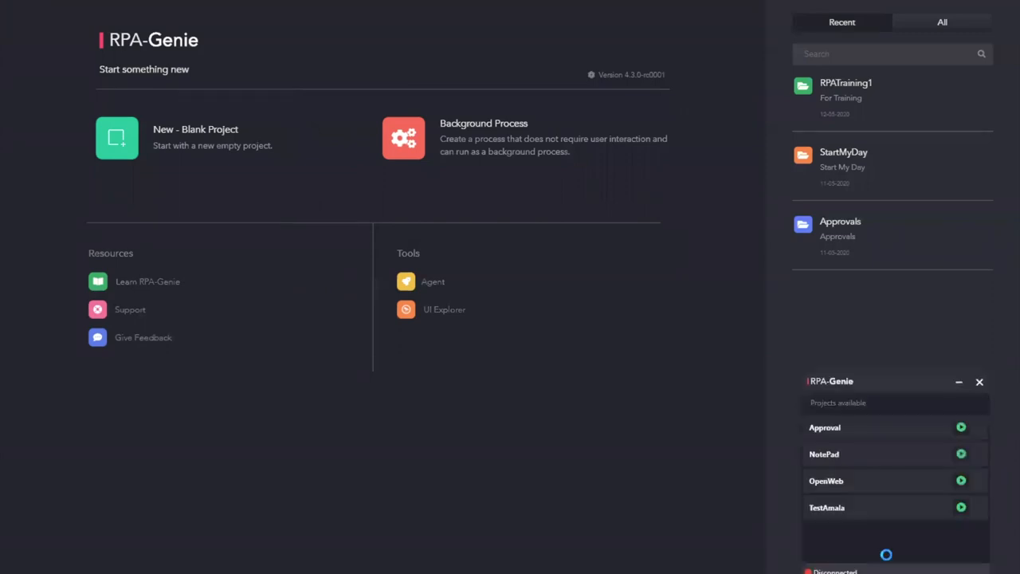
mouse_move(636, 440)
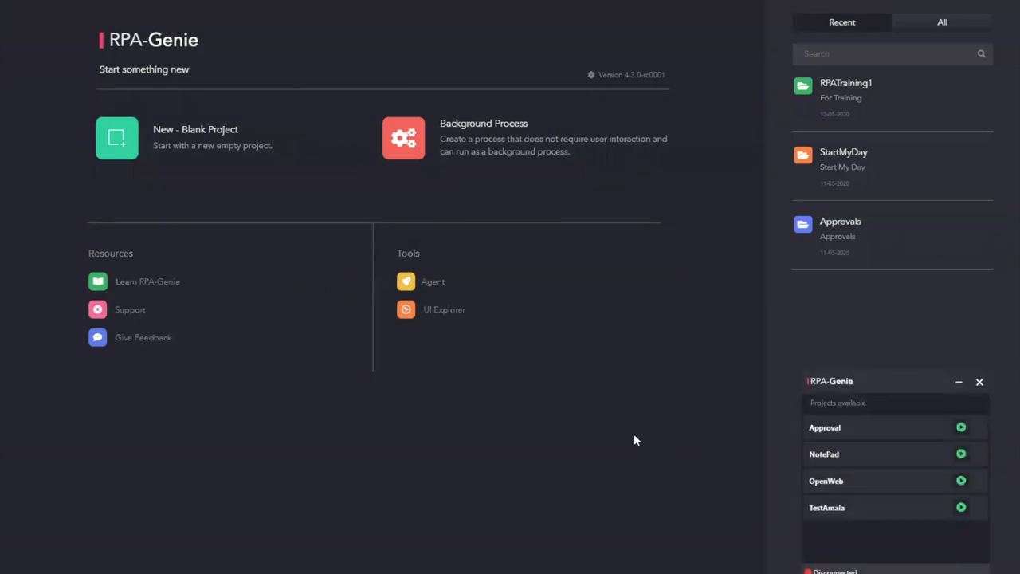
click(979, 382)
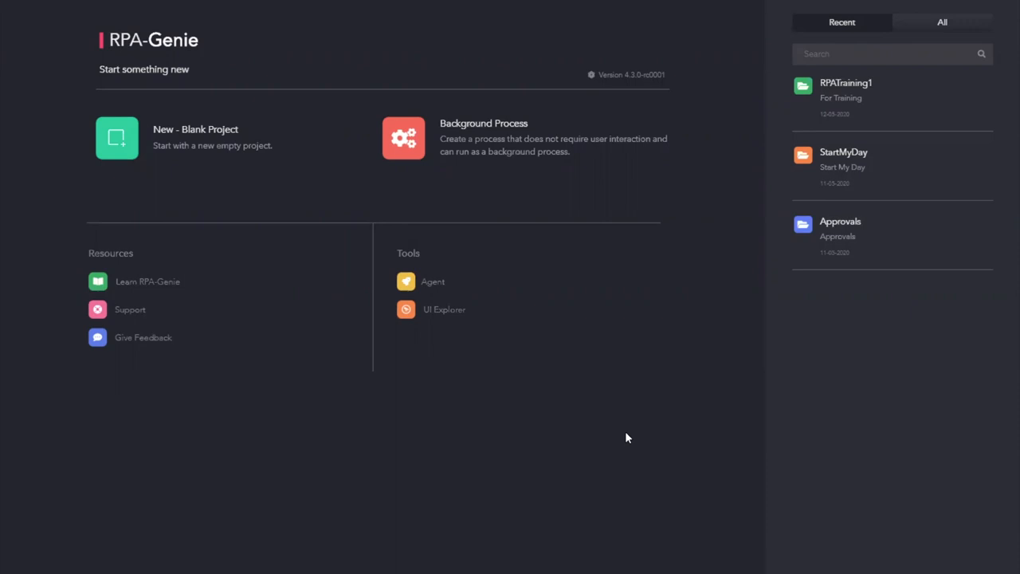
mouse_move(733, 245)
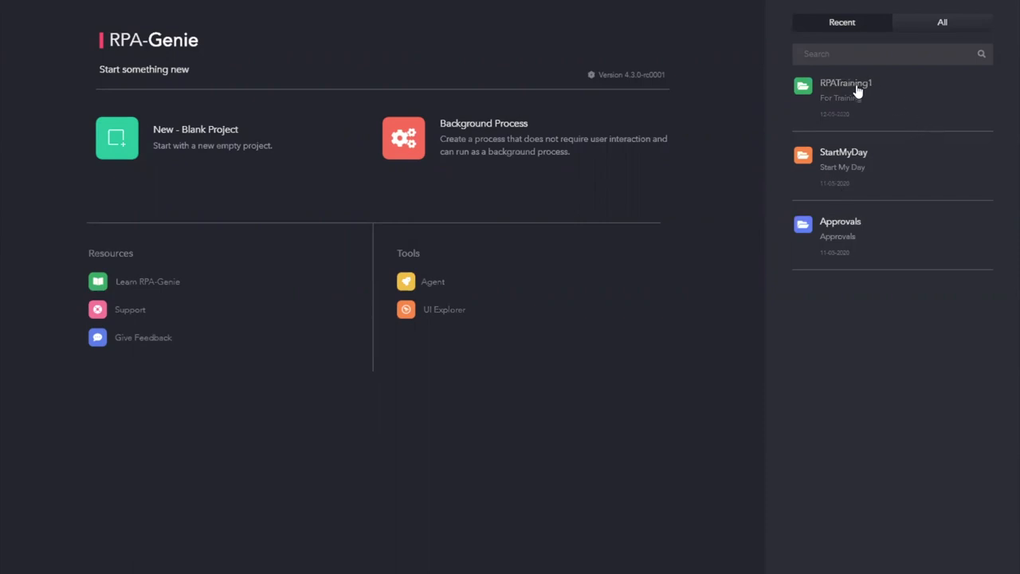
Open RPATraining1 from Recent and check in all its files via the Project Explorer context menu
click(845, 96)
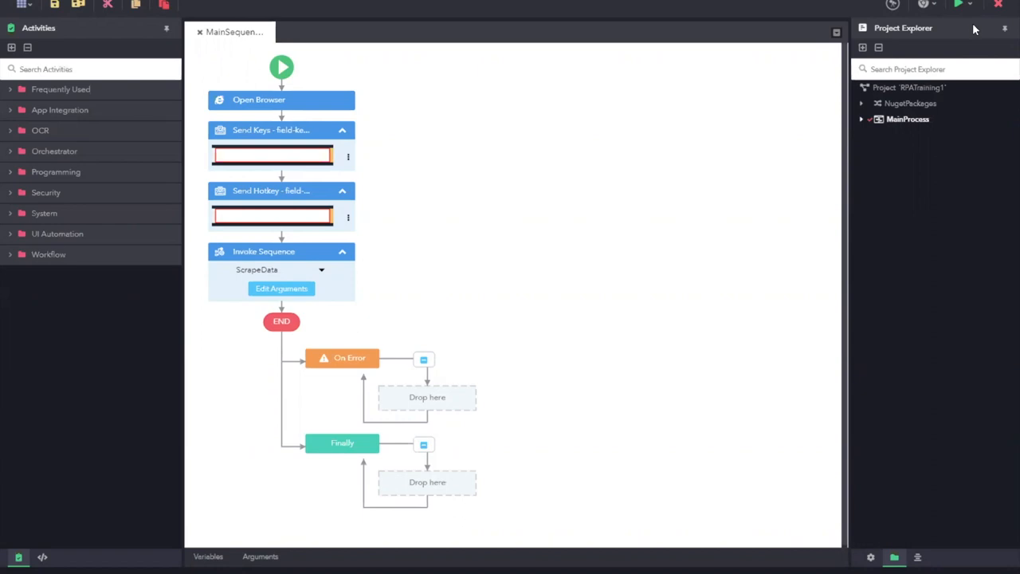
mouse_move(987, 33)
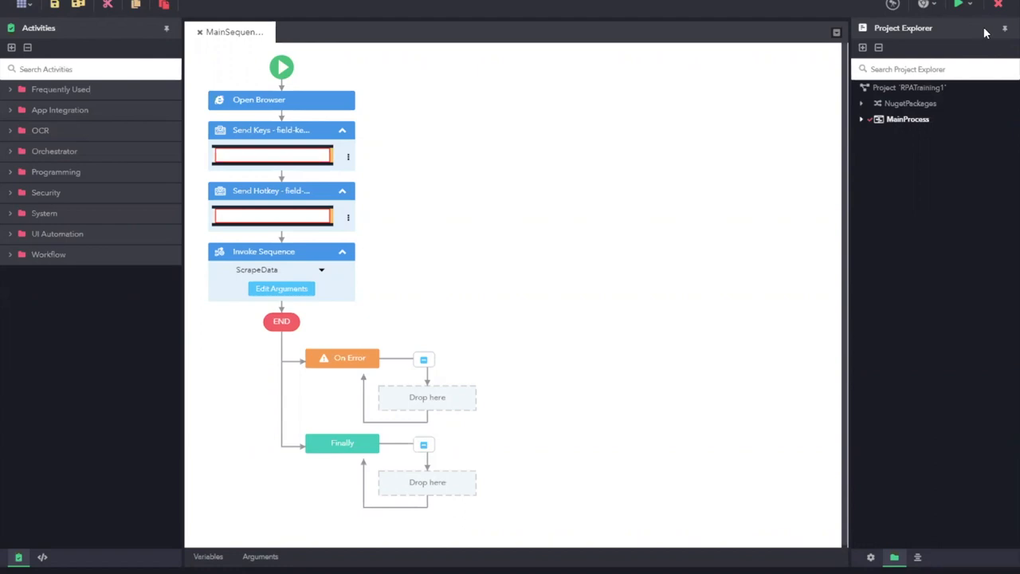
mouse_move(985, 34)
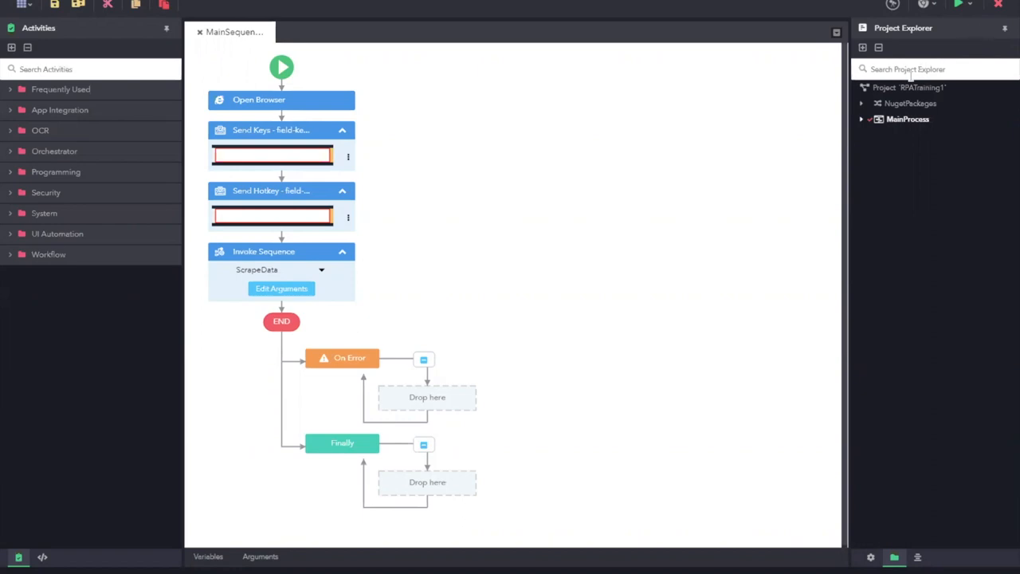
click(901, 88)
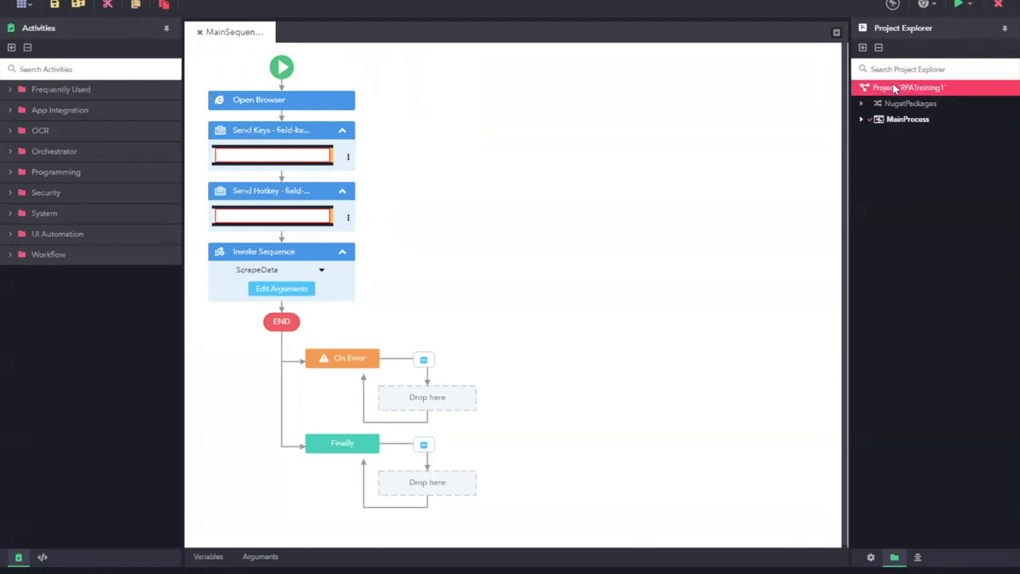
right_click(901, 86)
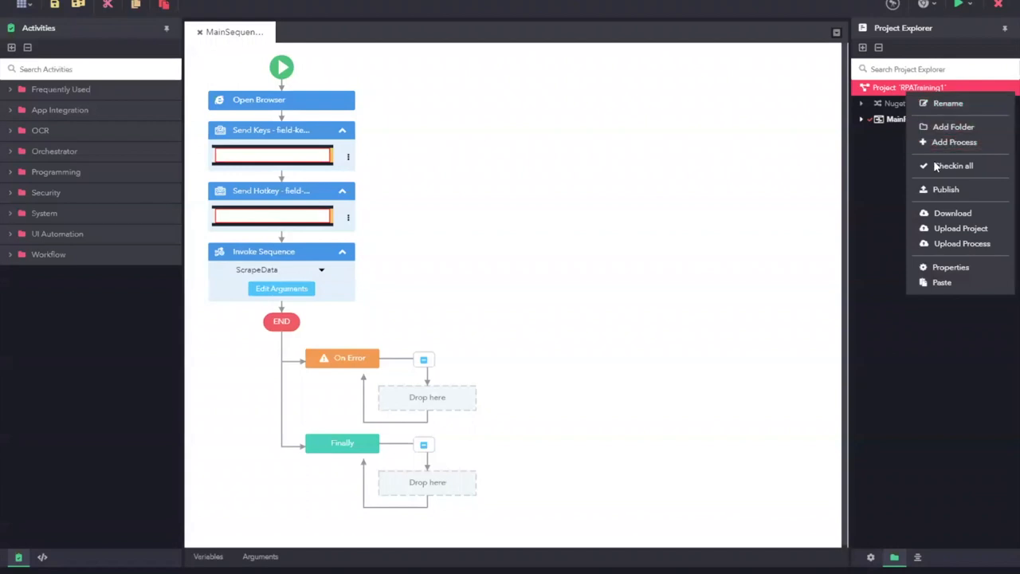
click(954, 164)
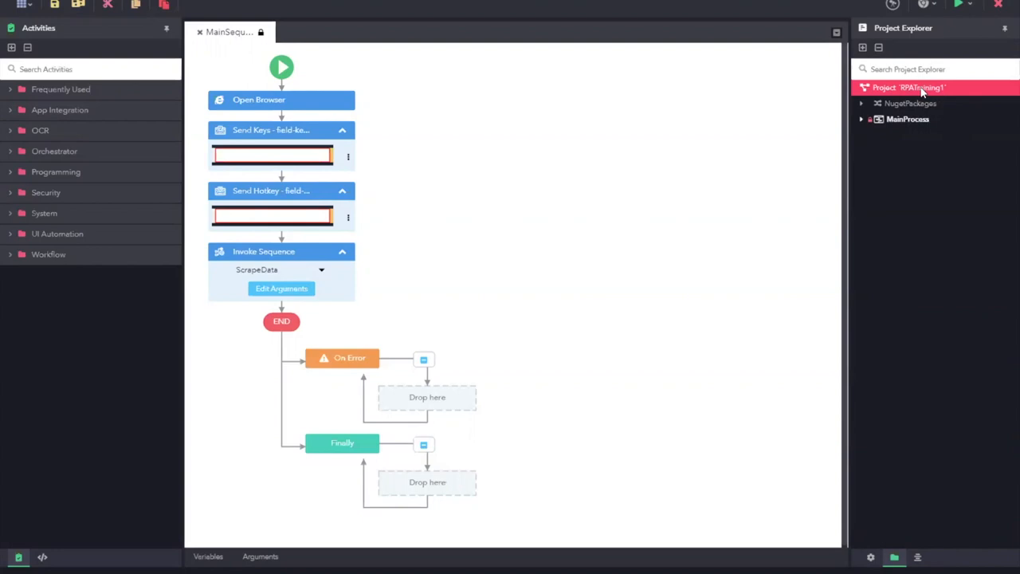
Bring up the Publish Project page for RPATraining1 with version 1.2 entered
right_click(906, 88)
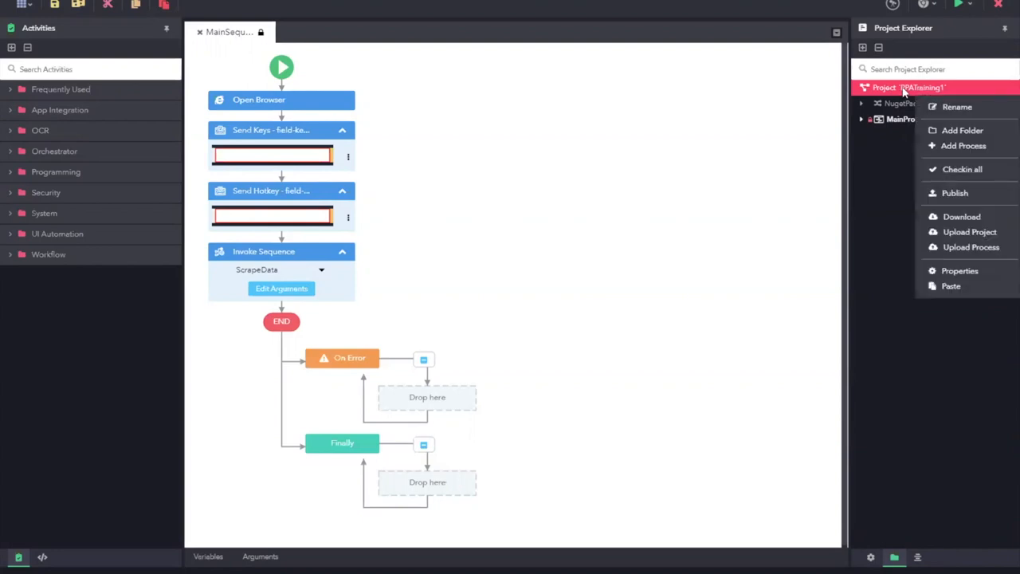
mouse_move(956, 193)
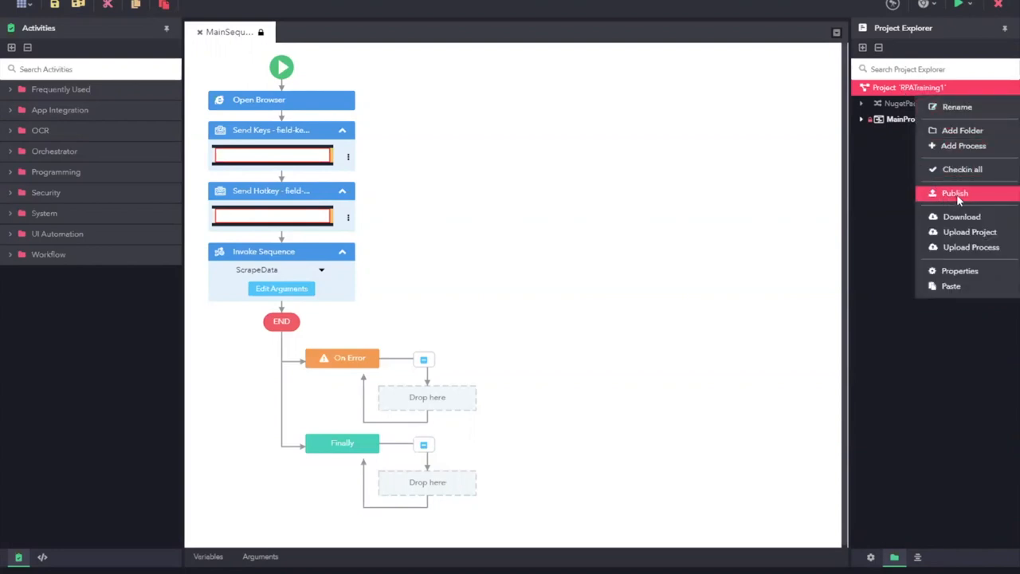
click(956, 193)
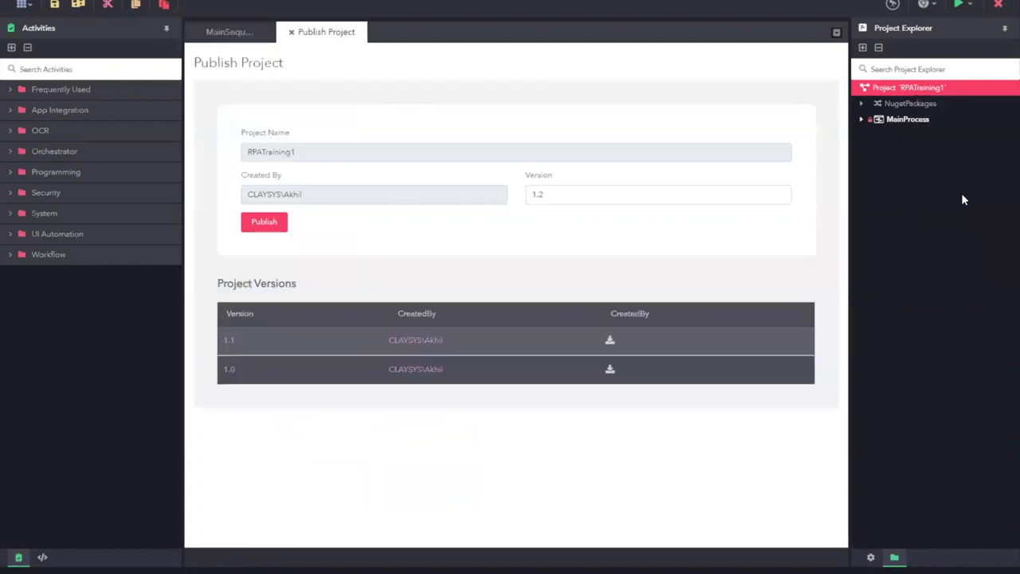
mouse_move(214, 87)
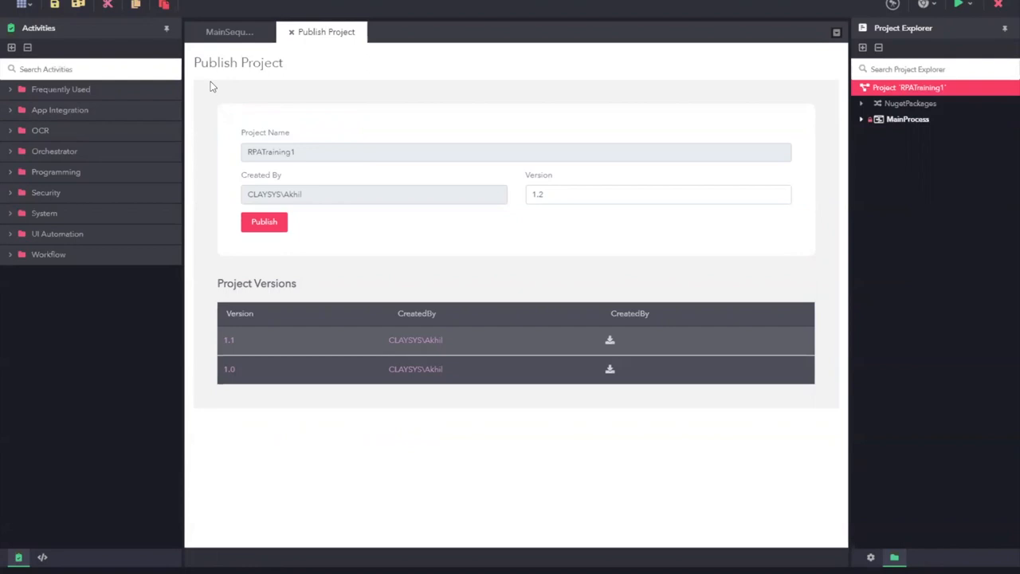
mouse_move(271, 148)
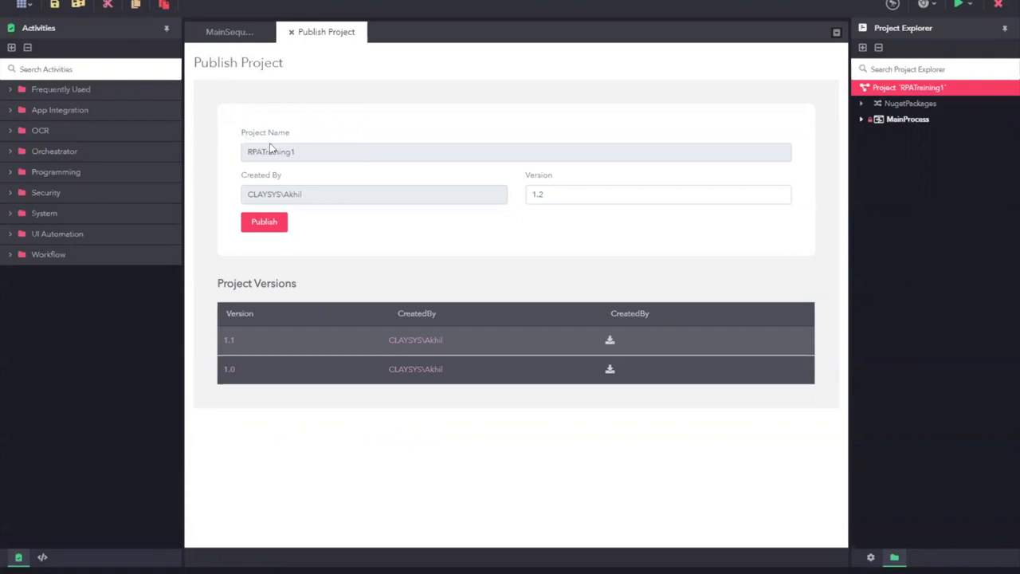
mouse_move(311, 194)
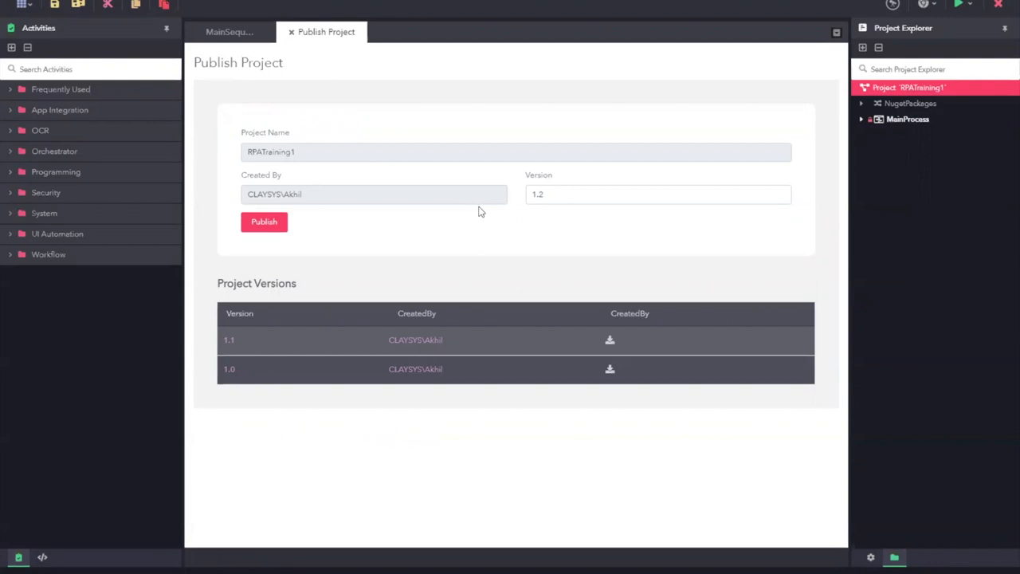
mouse_move(383, 243)
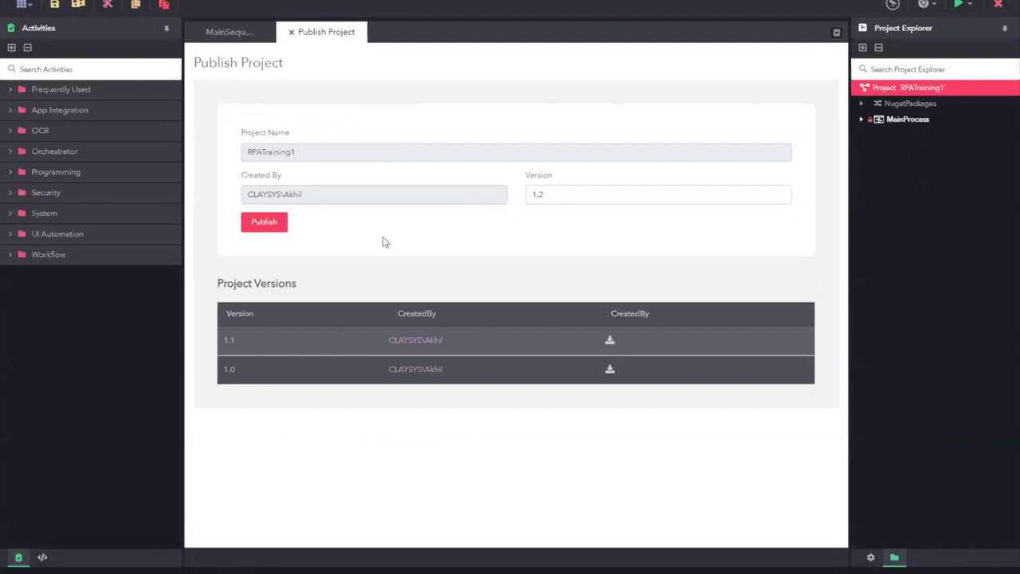
mouse_move(366, 348)
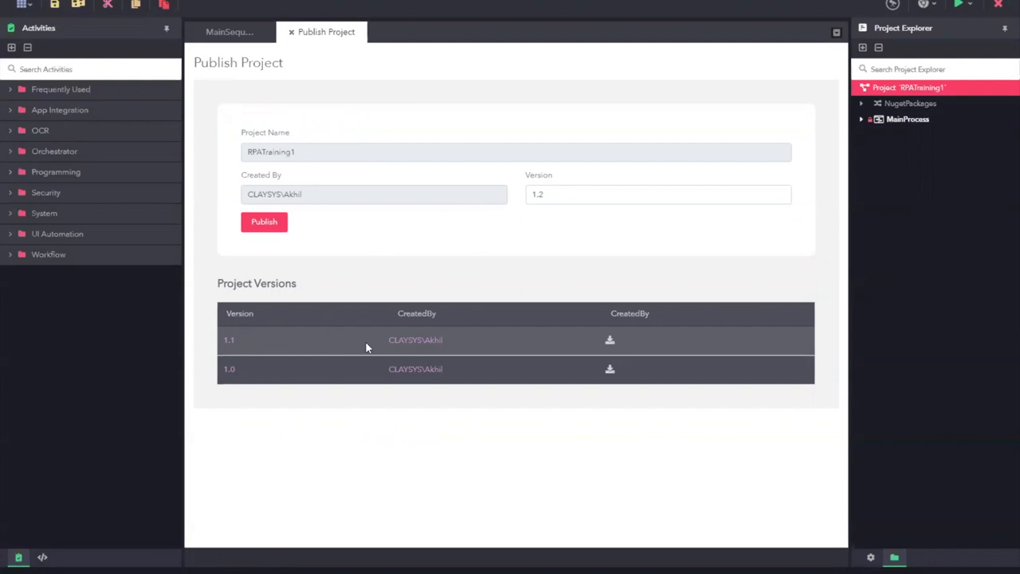
mouse_move(351, 370)
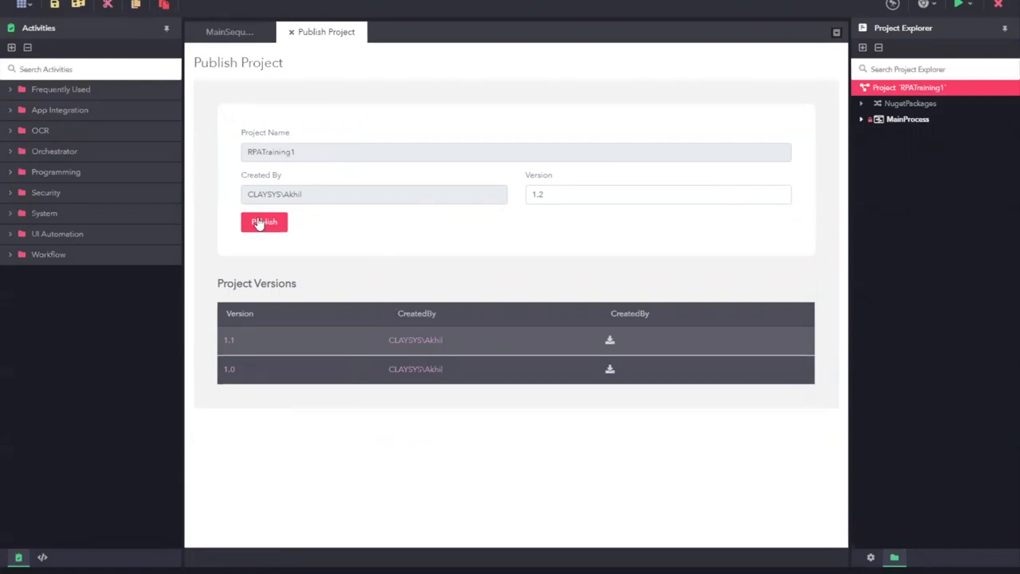
Publish RPATraining1 as version 1.2 and dismiss the 'Published Successfully' message
click(264, 222)
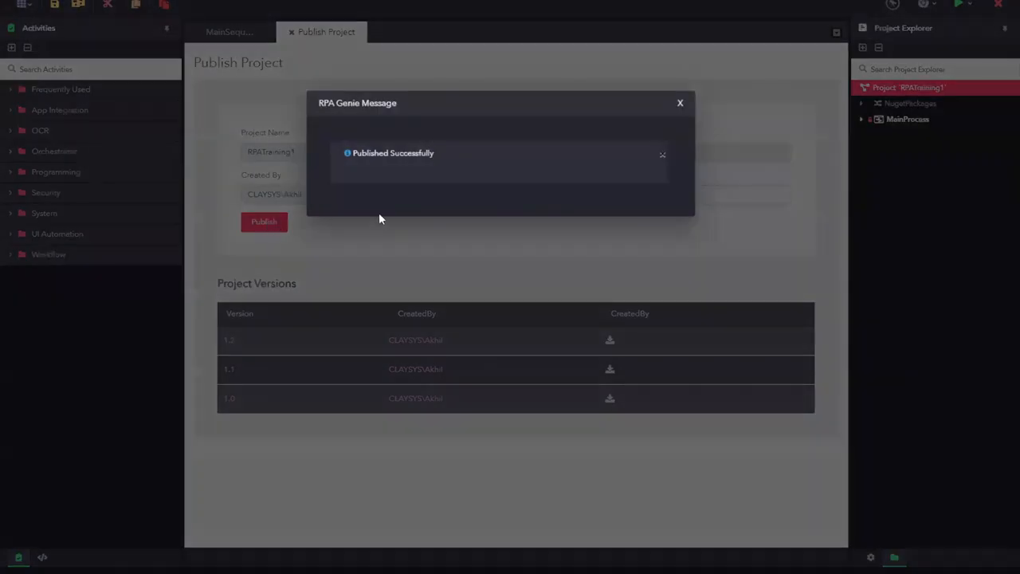
click(681, 104)
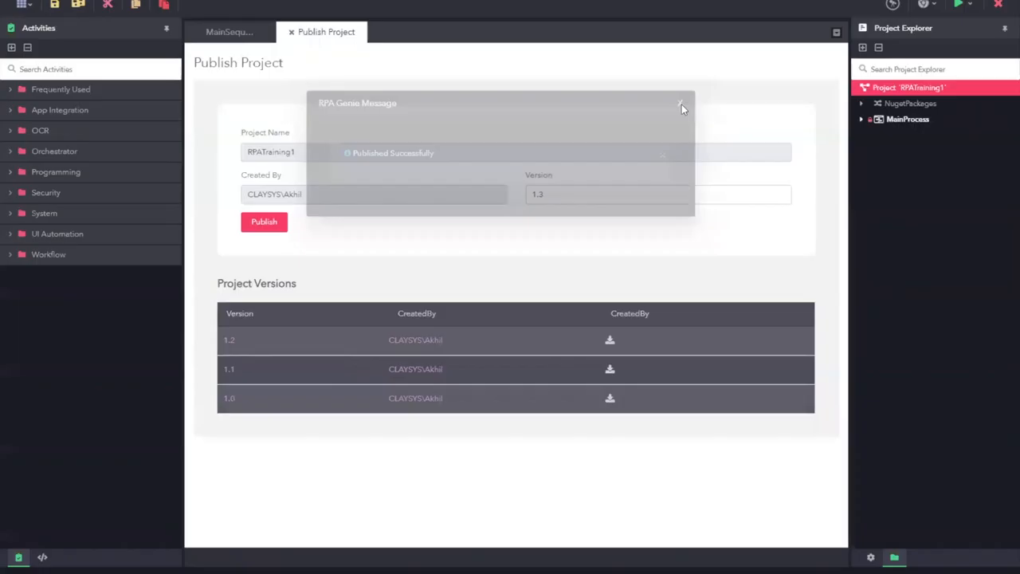
click(681, 104)
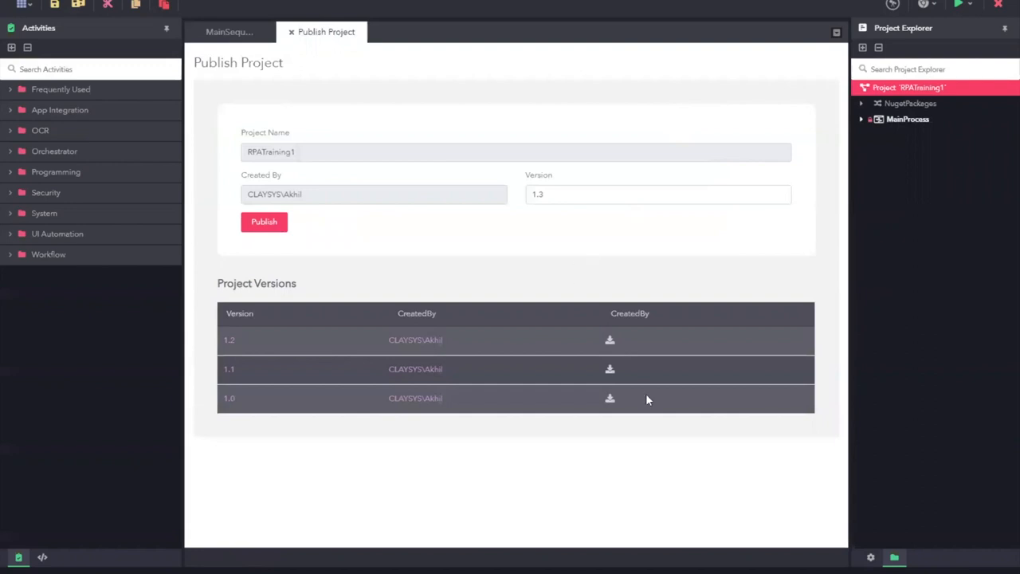
mouse_move(657, 481)
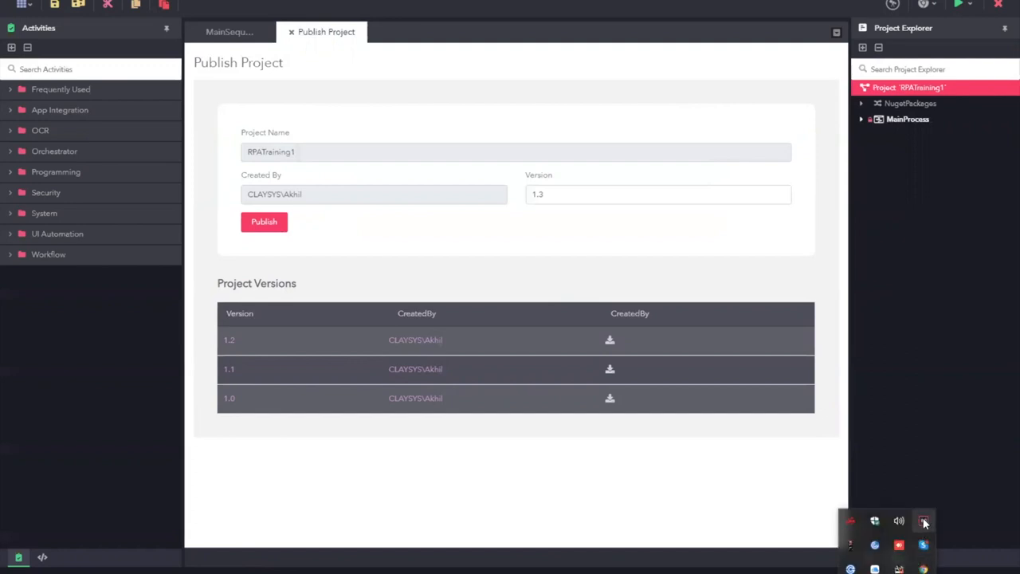
From the agent tray icon's Packages, install RPATraining1 version 1.2 and acknowledge the confirmation
click(925, 522)
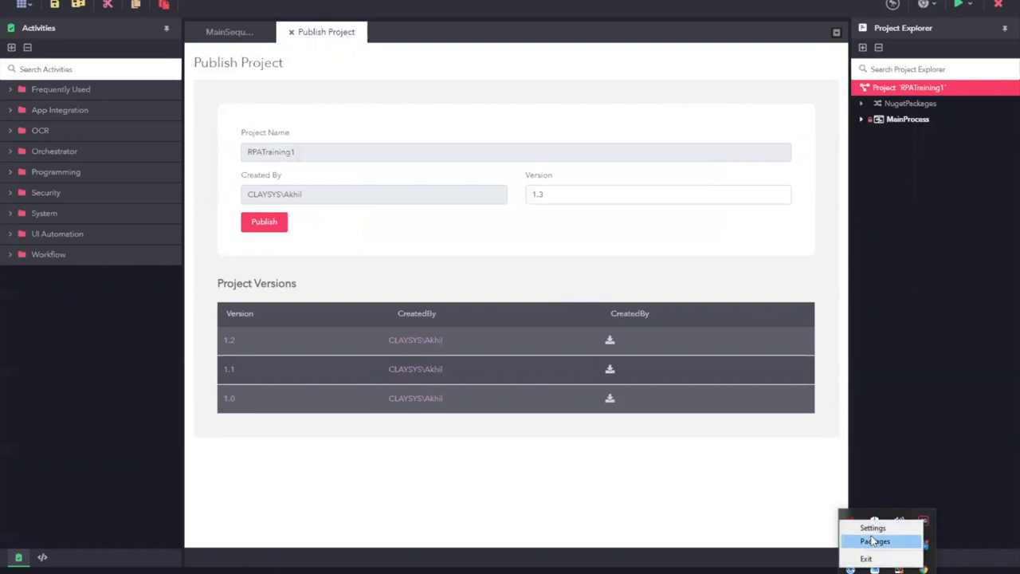
click(875, 542)
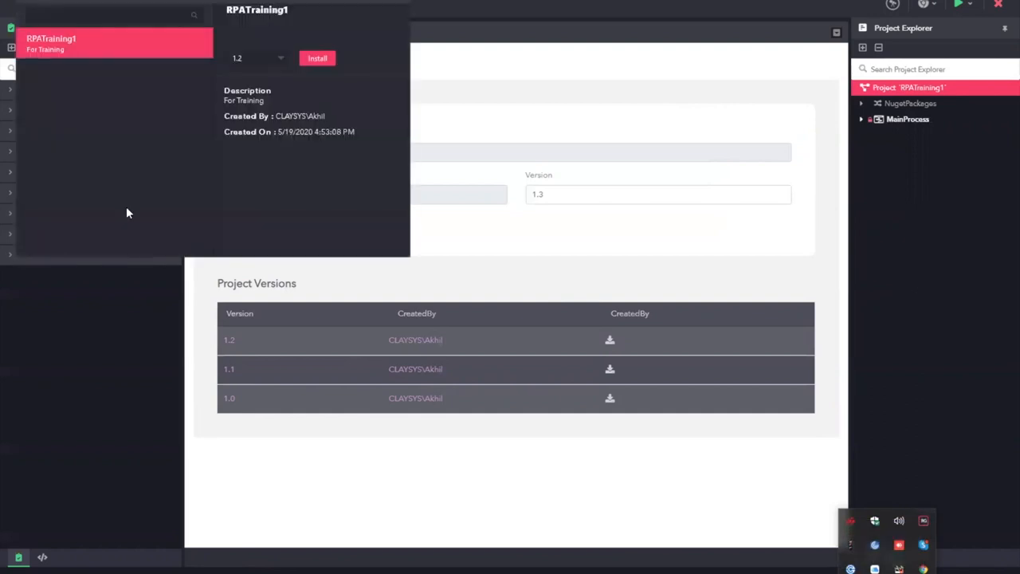
mouse_move(112, 121)
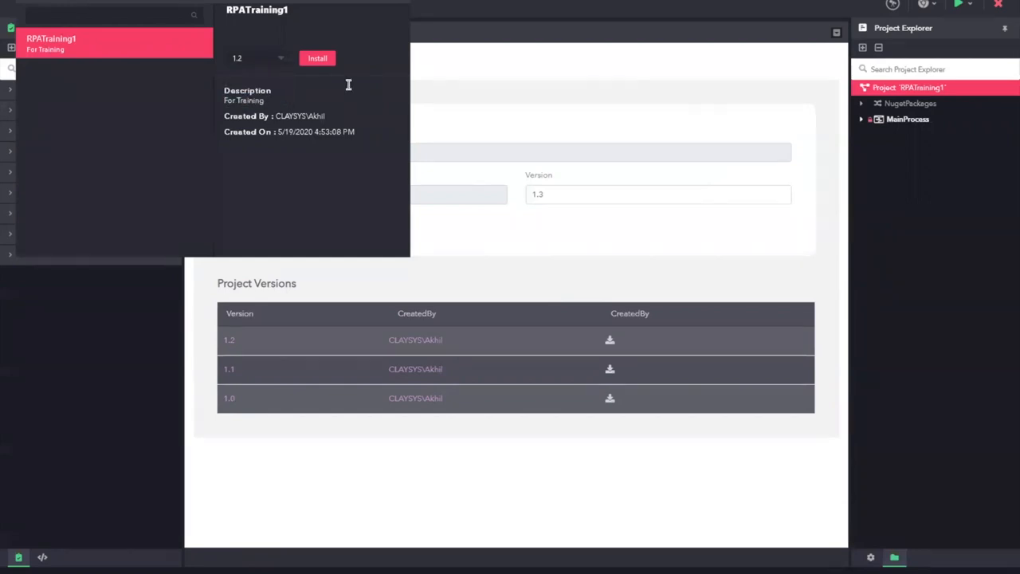
mouse_move(360, 76)
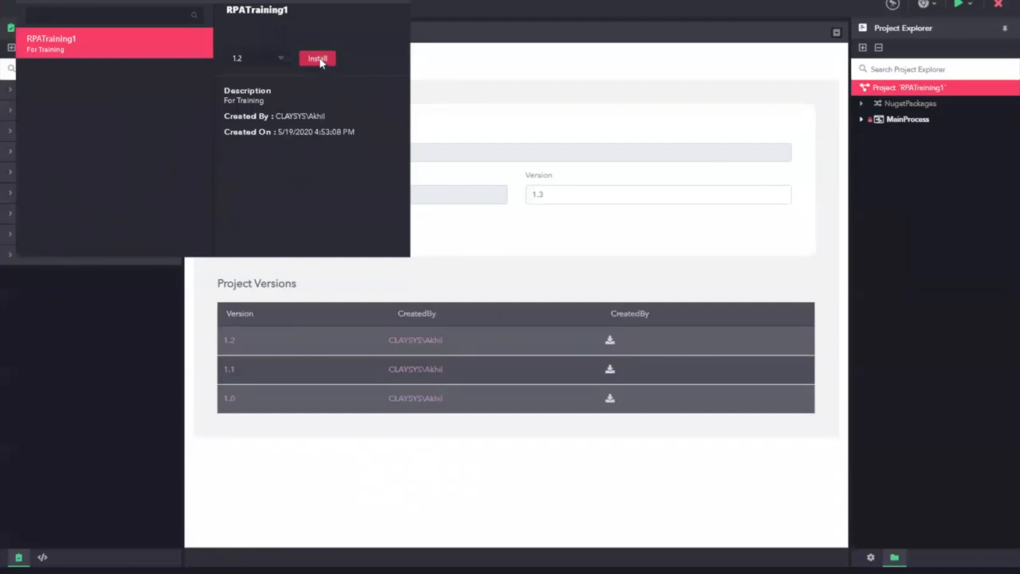
click(317, 57)
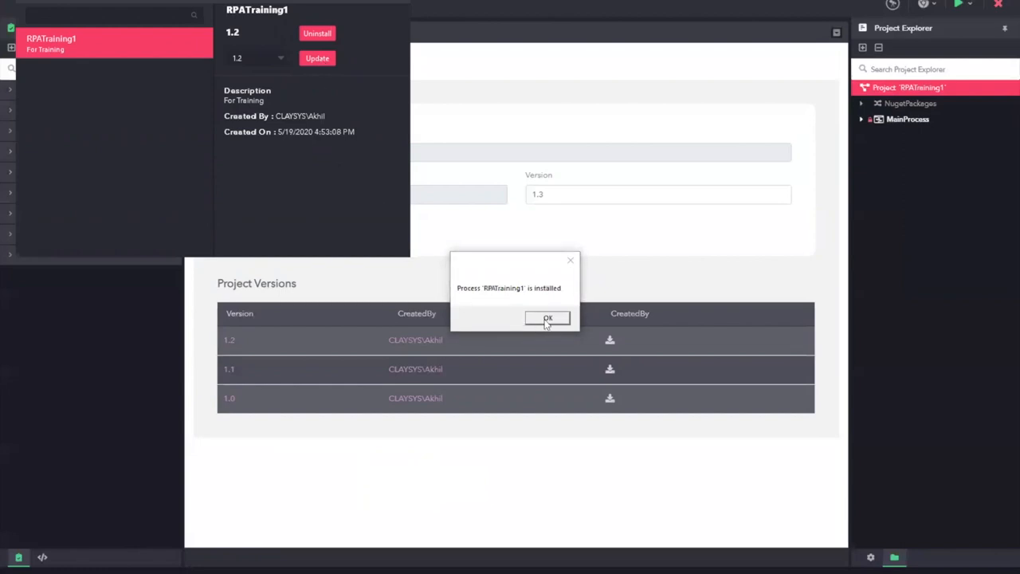
click(548, 319)
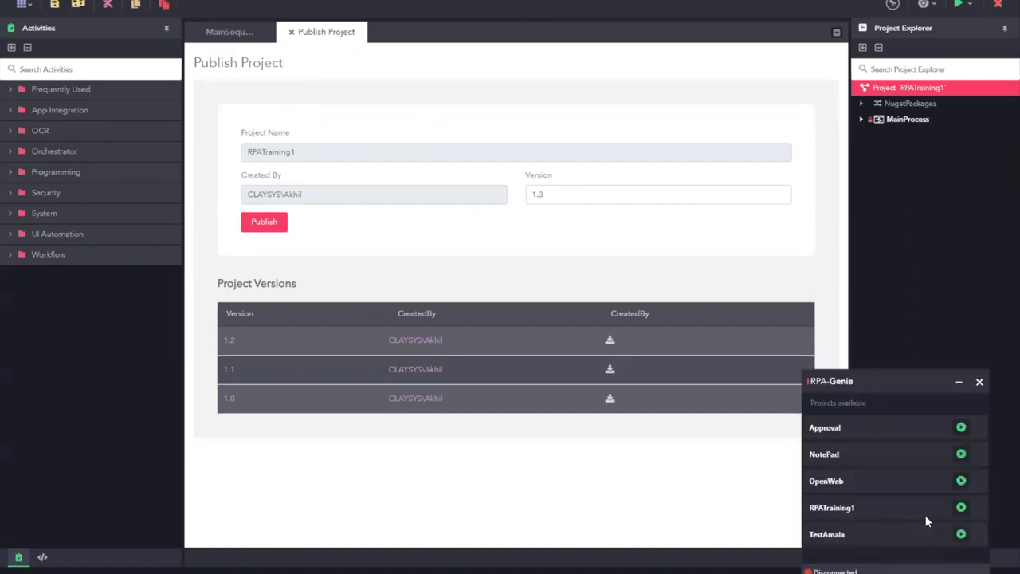
mouse_move(979, 507)
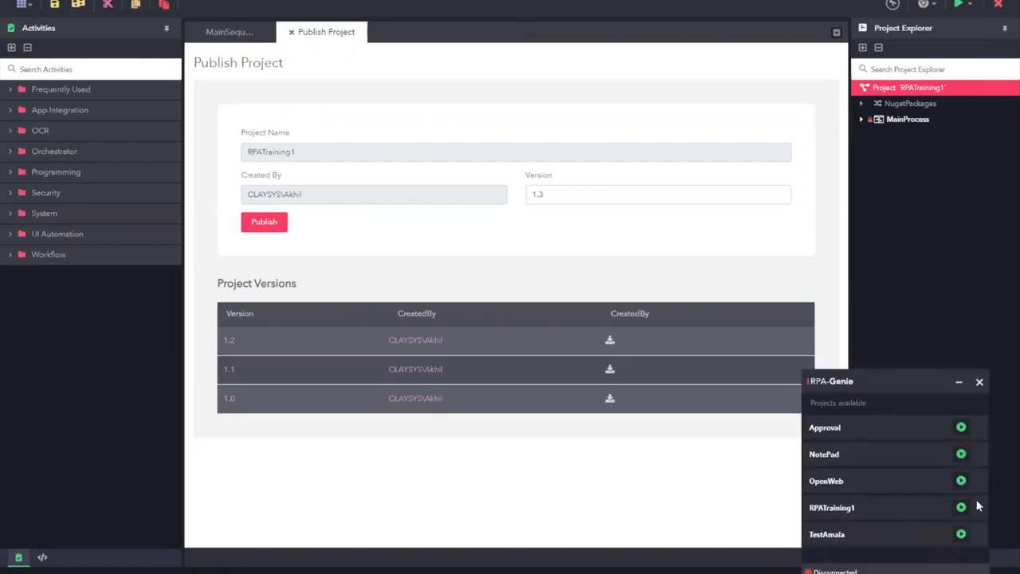
mouse_move(941, 523)
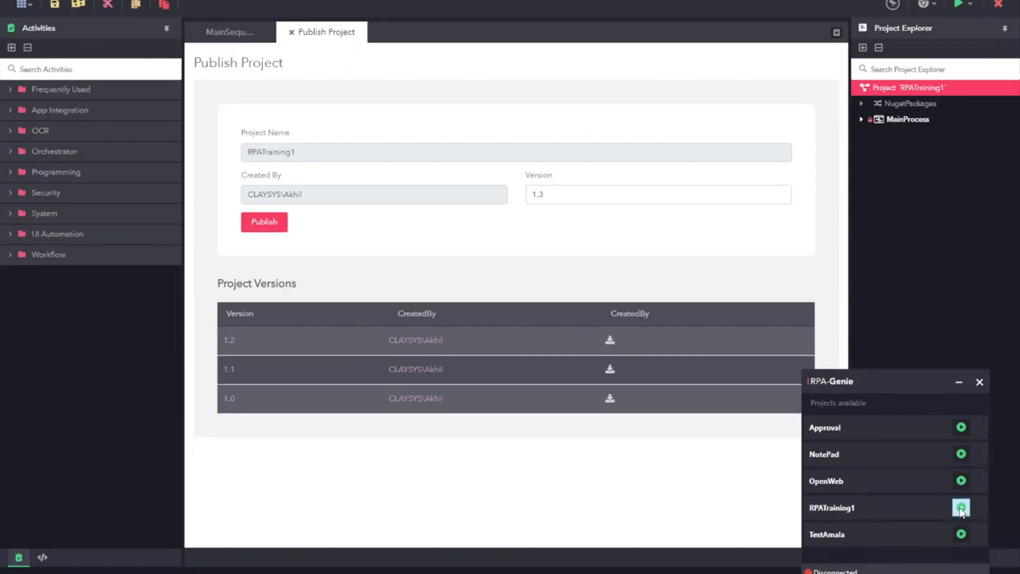
Run RPATraining1 from the agent panel's play button
click(962, 507)
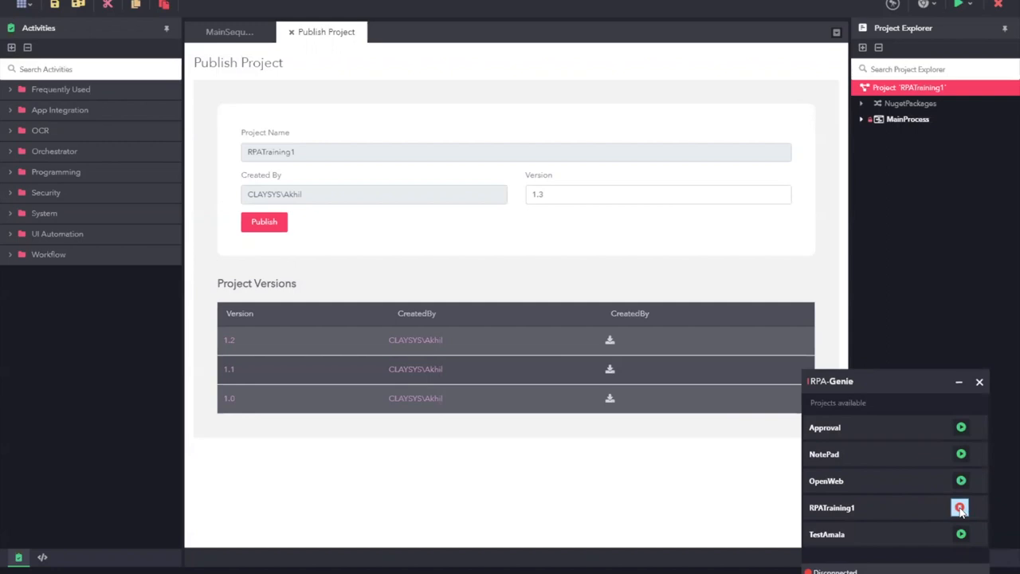
click(960, 507)
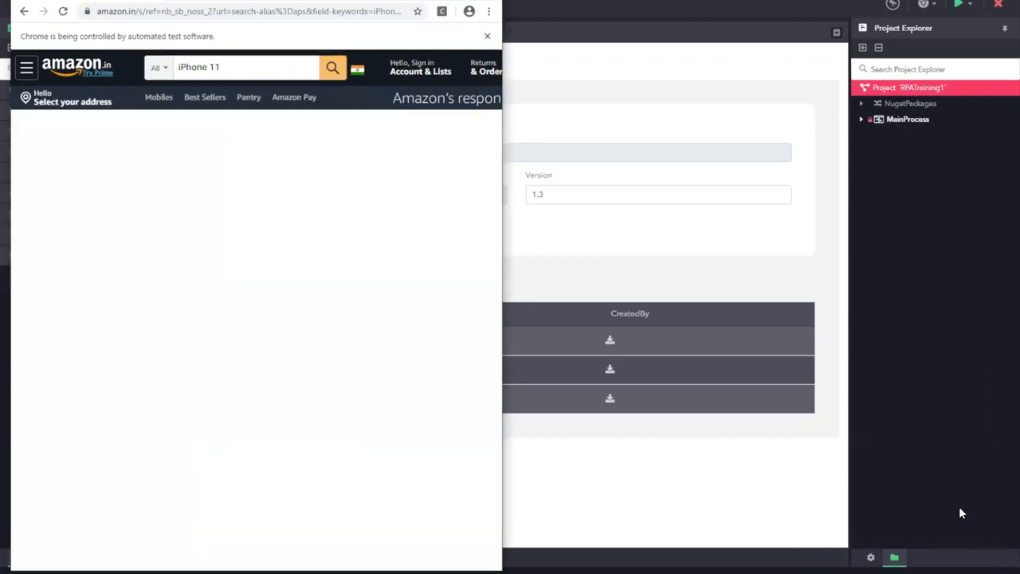
click(331, 67)
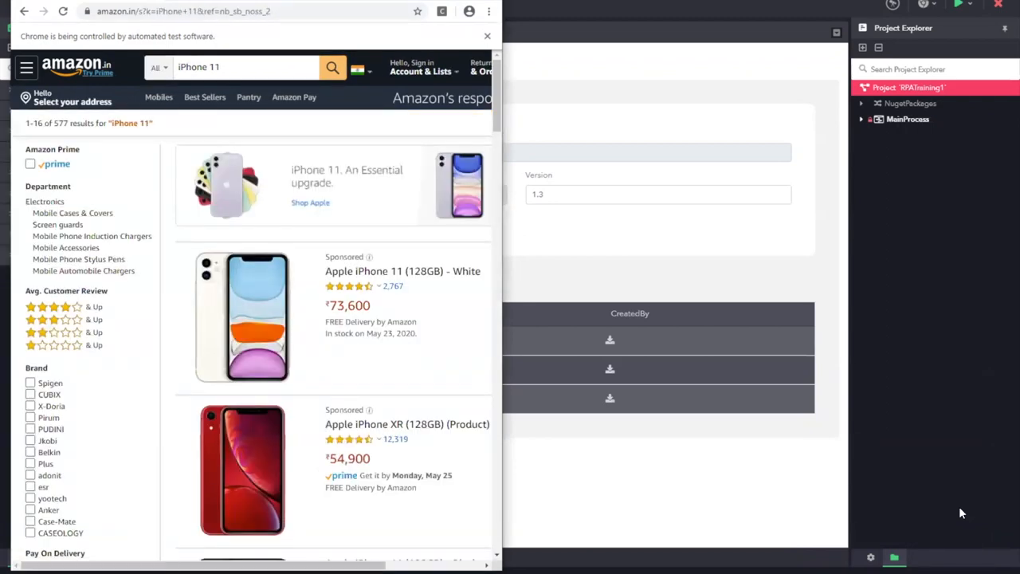